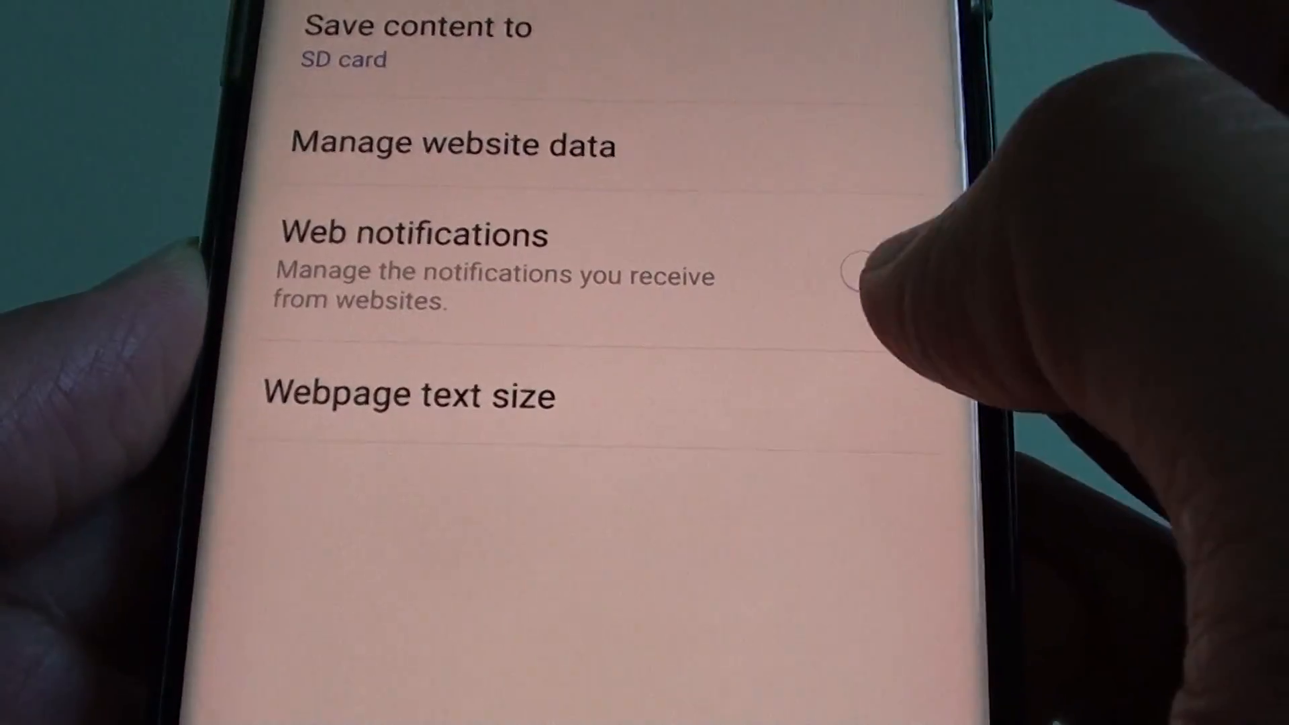
Switch the Web notifications setting, then return to the phone's home screen.
{"action": "left_click", "coordinate": [855, 275]}
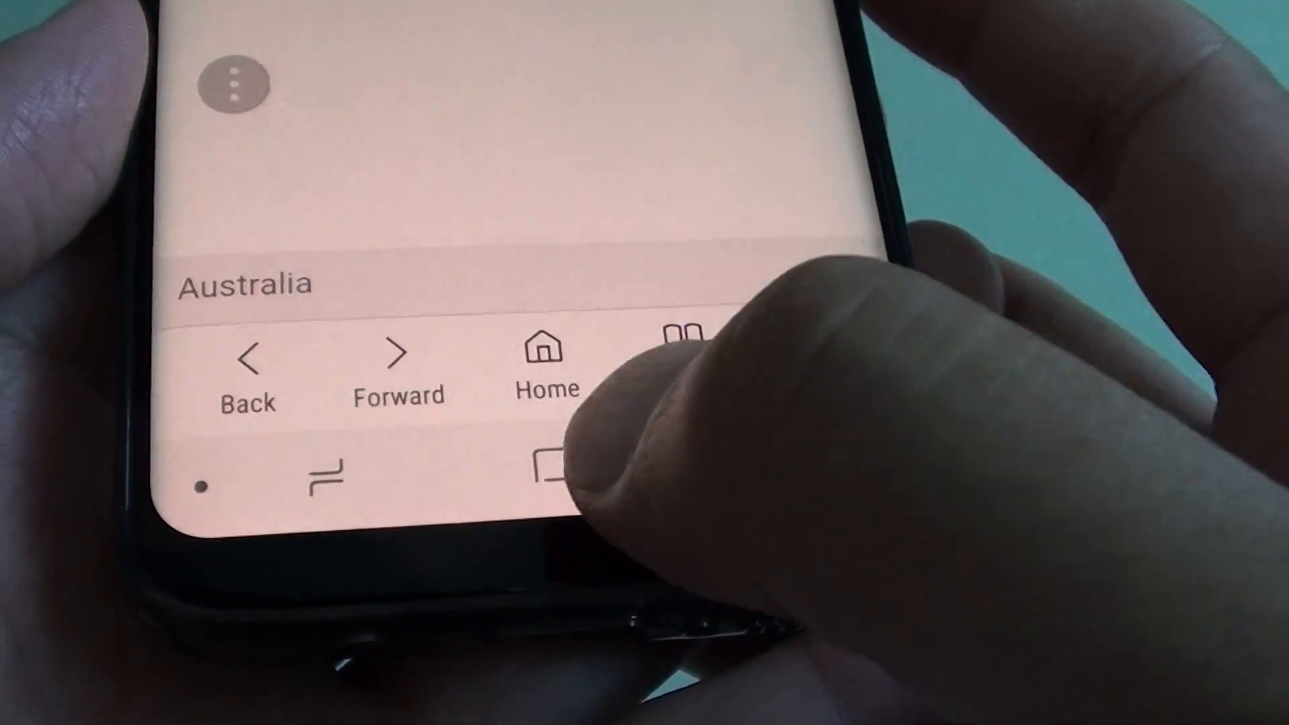
{"action": "left_click", "coordinate": [544, 353]}
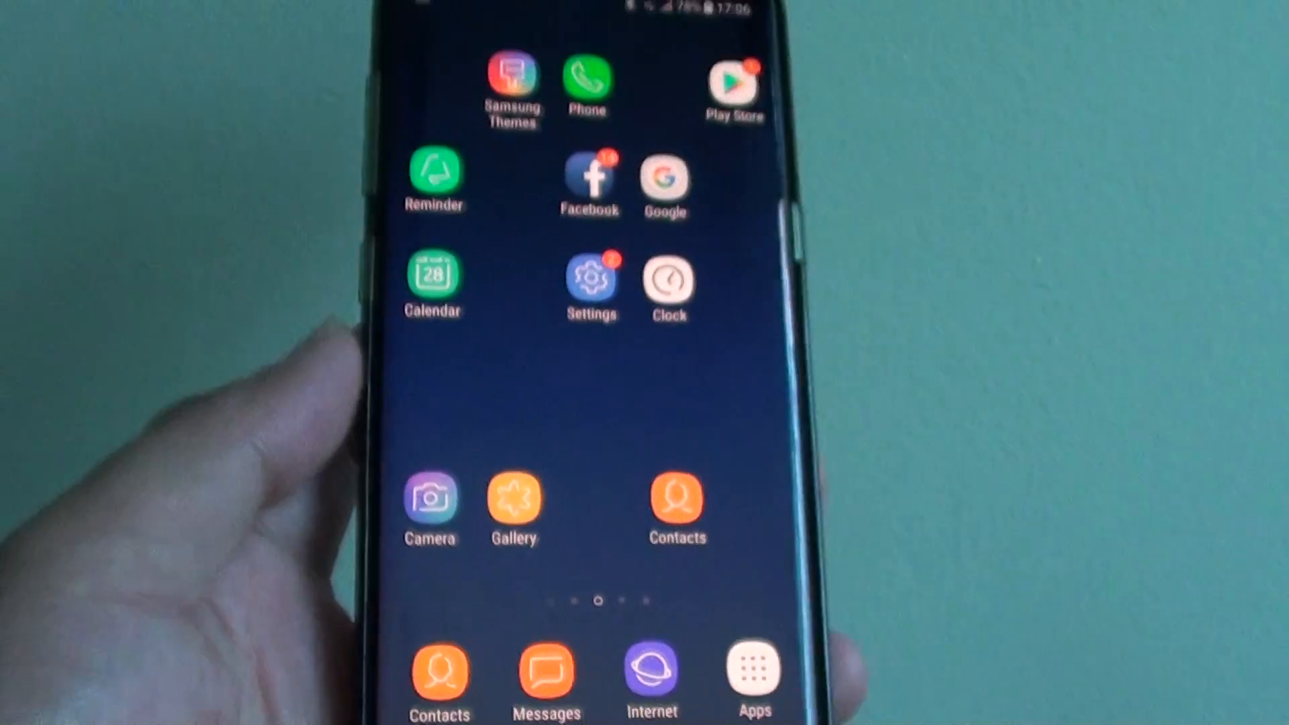